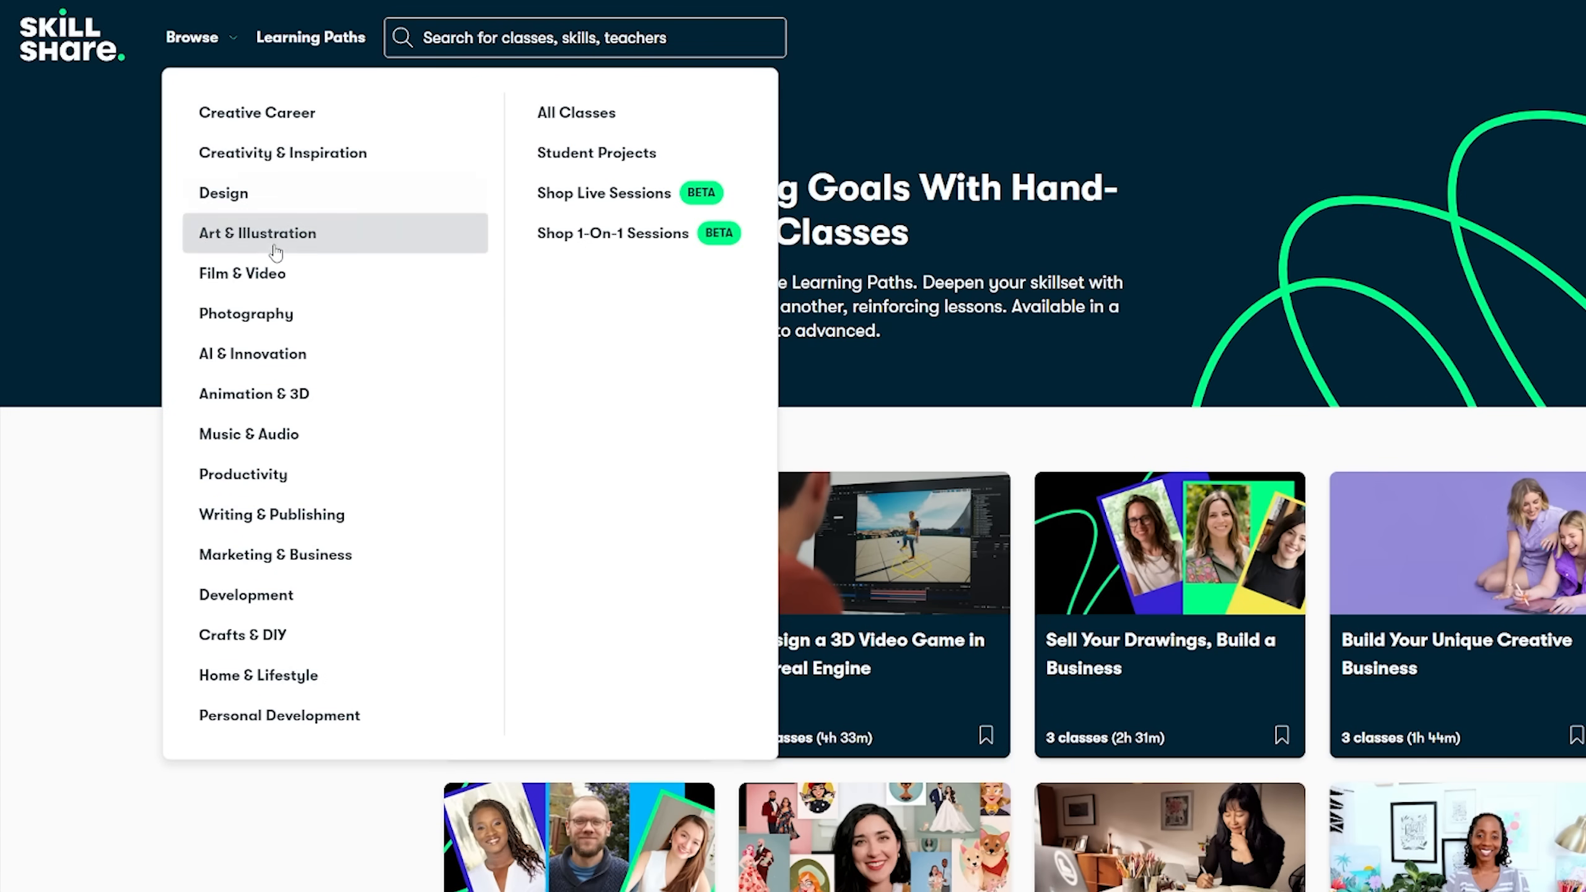
mouse_move(279, 715)
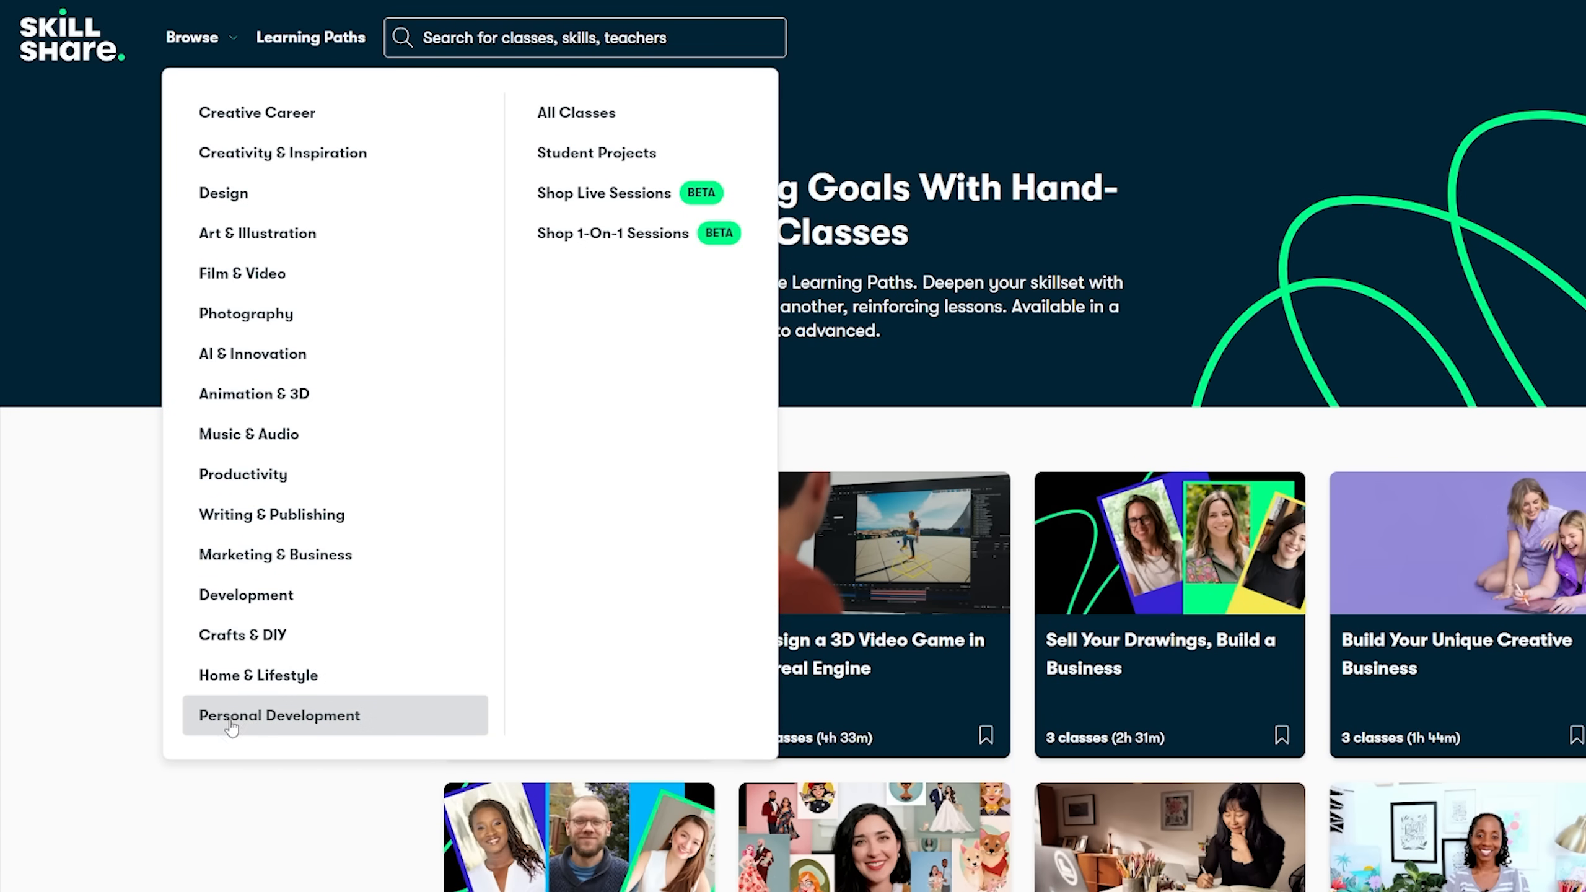
mouse_move(483, 354)
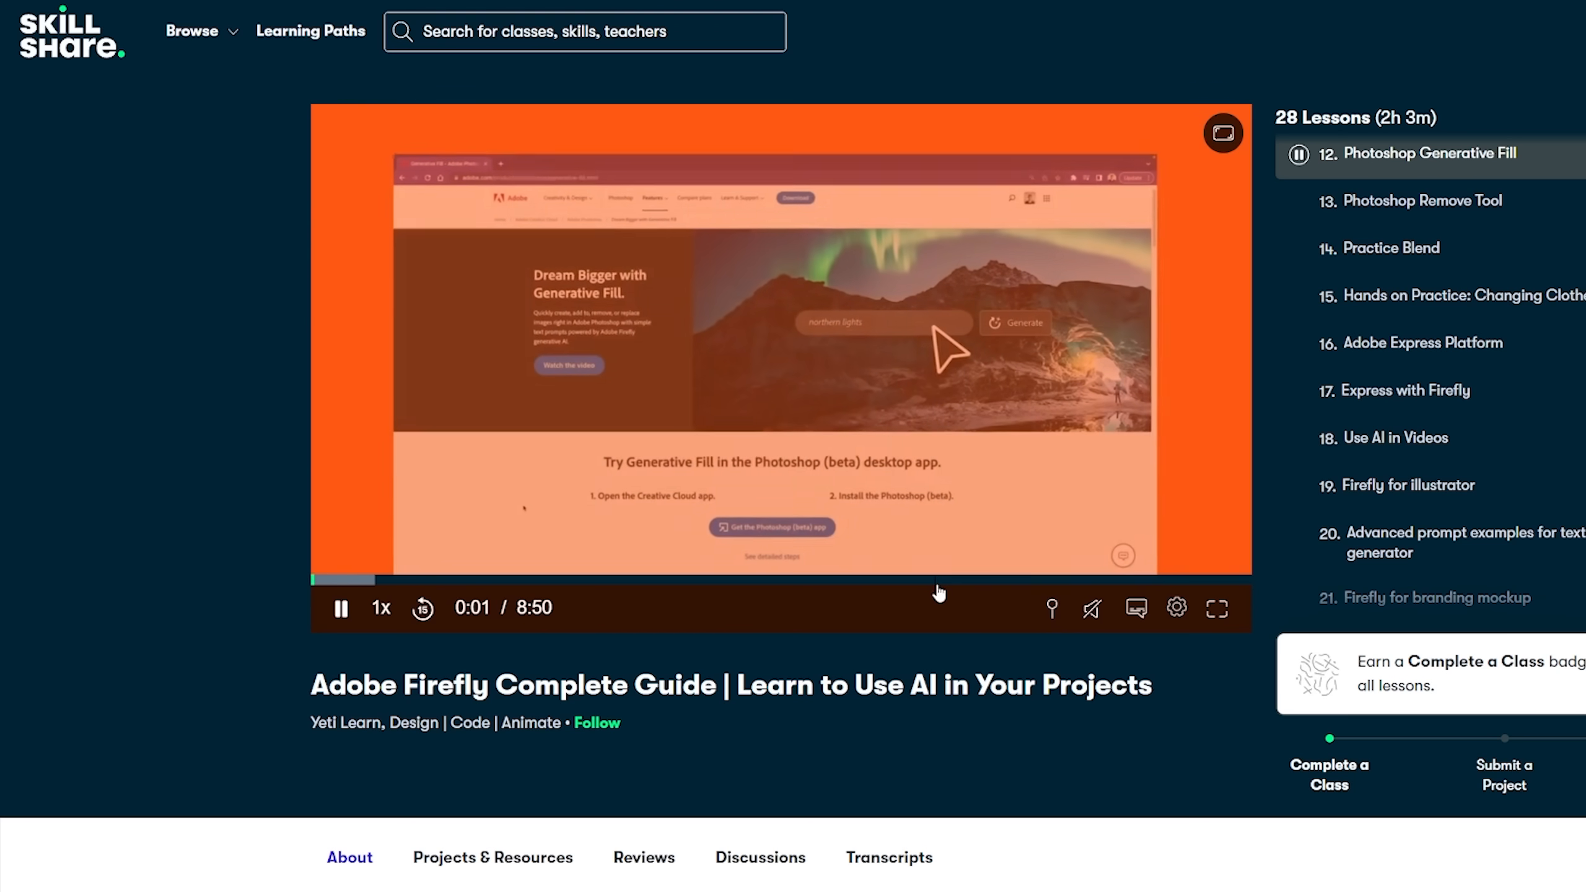
Scroll through the Adobe Firefly class's 28-lesson outline with its durations.
left_click(341, 608)
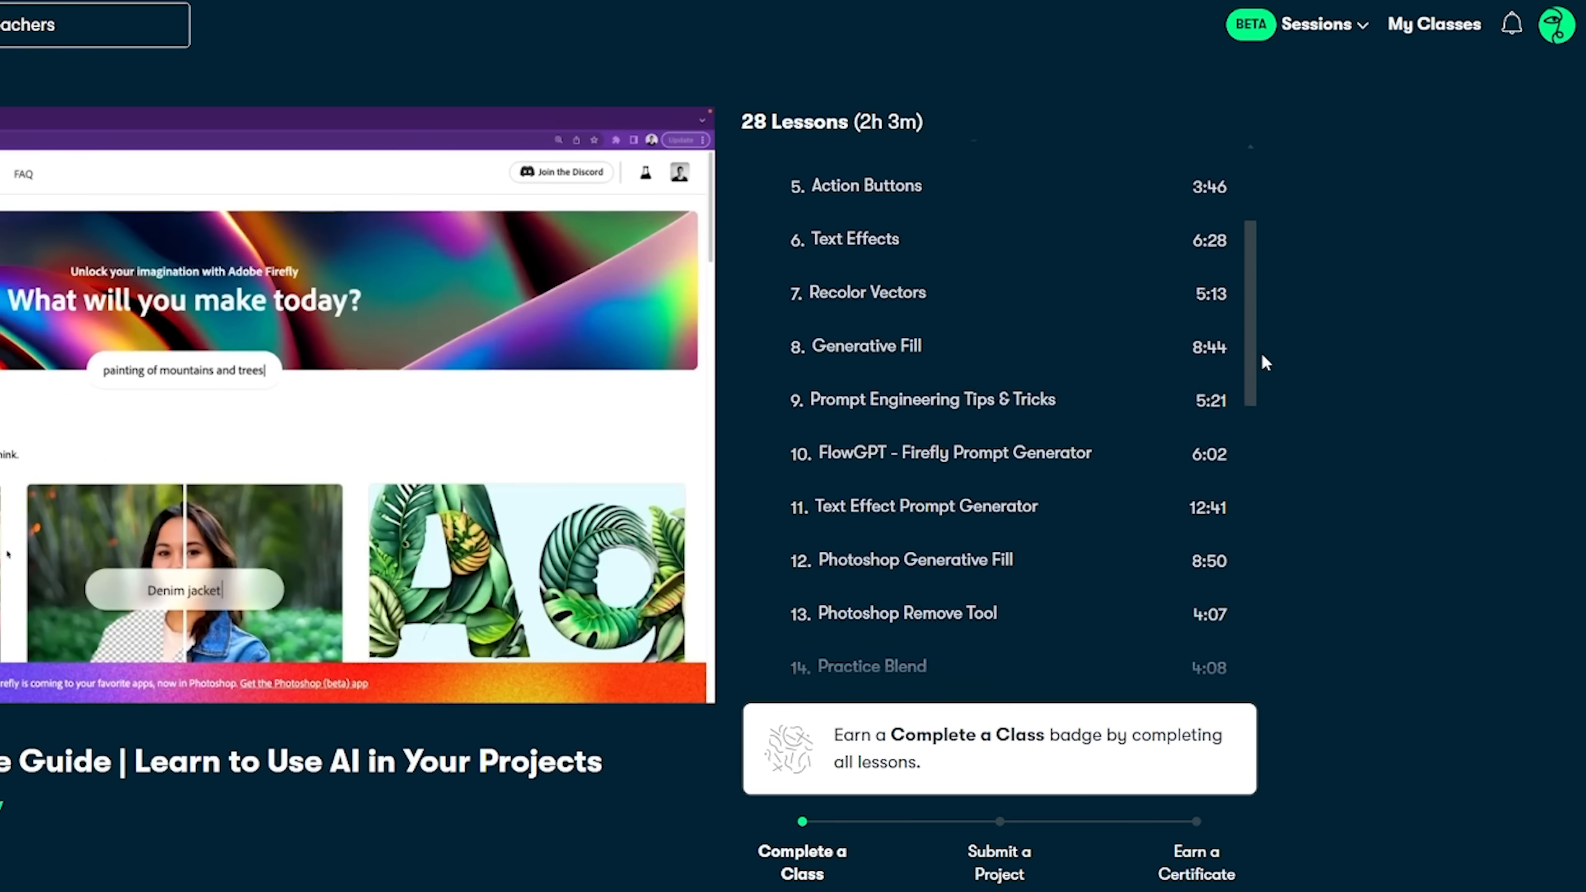
scroll("down", 3)
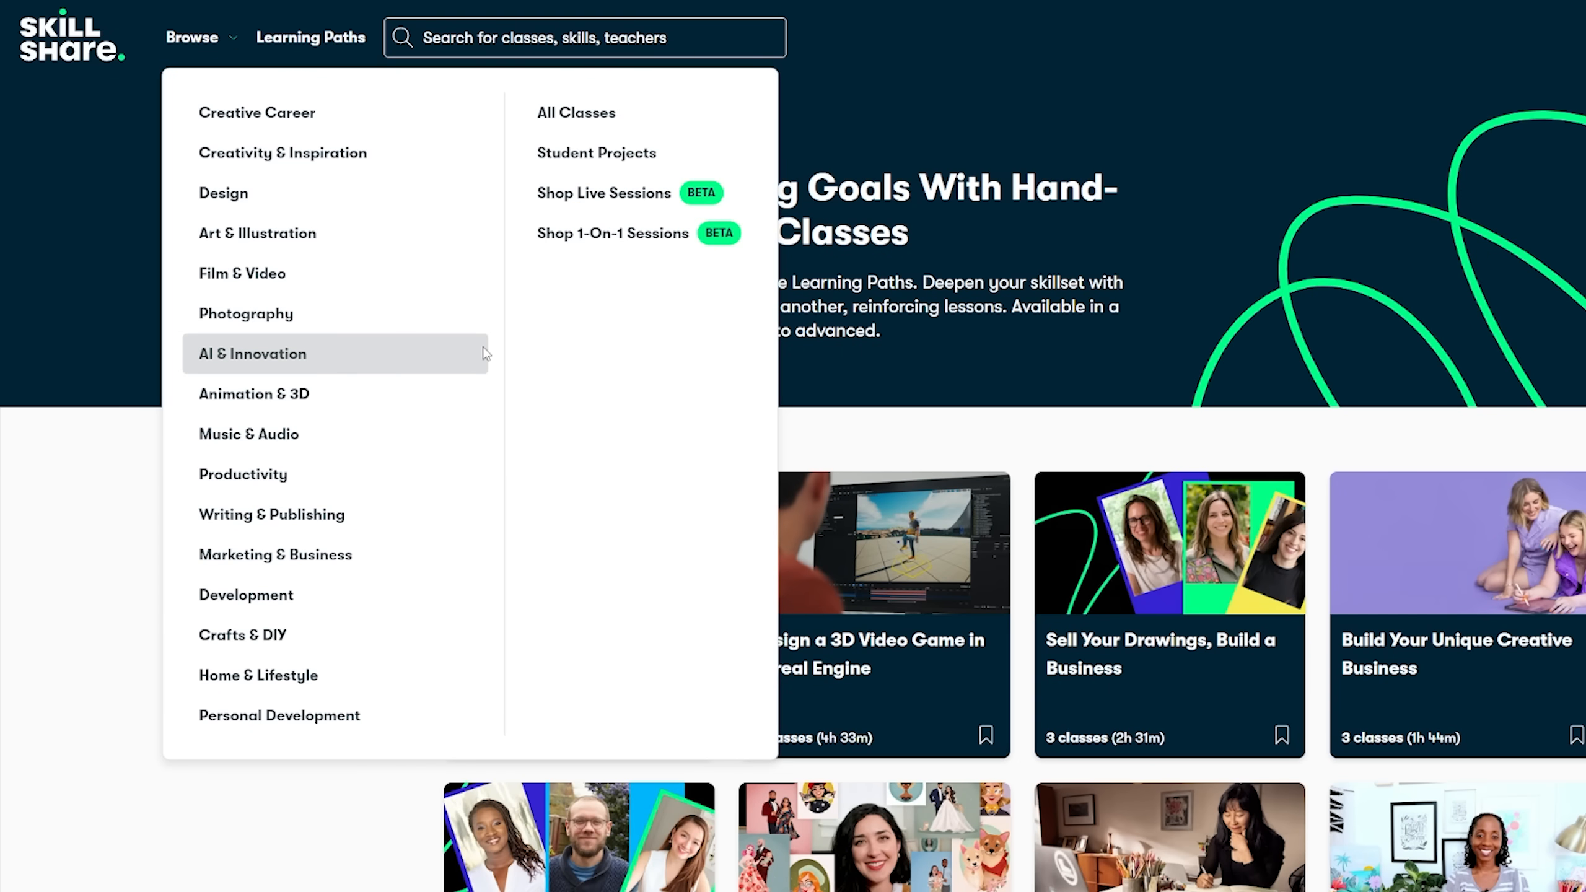
Browse the AI & Innovation category and look over its class listings.
left_click(252, 353)
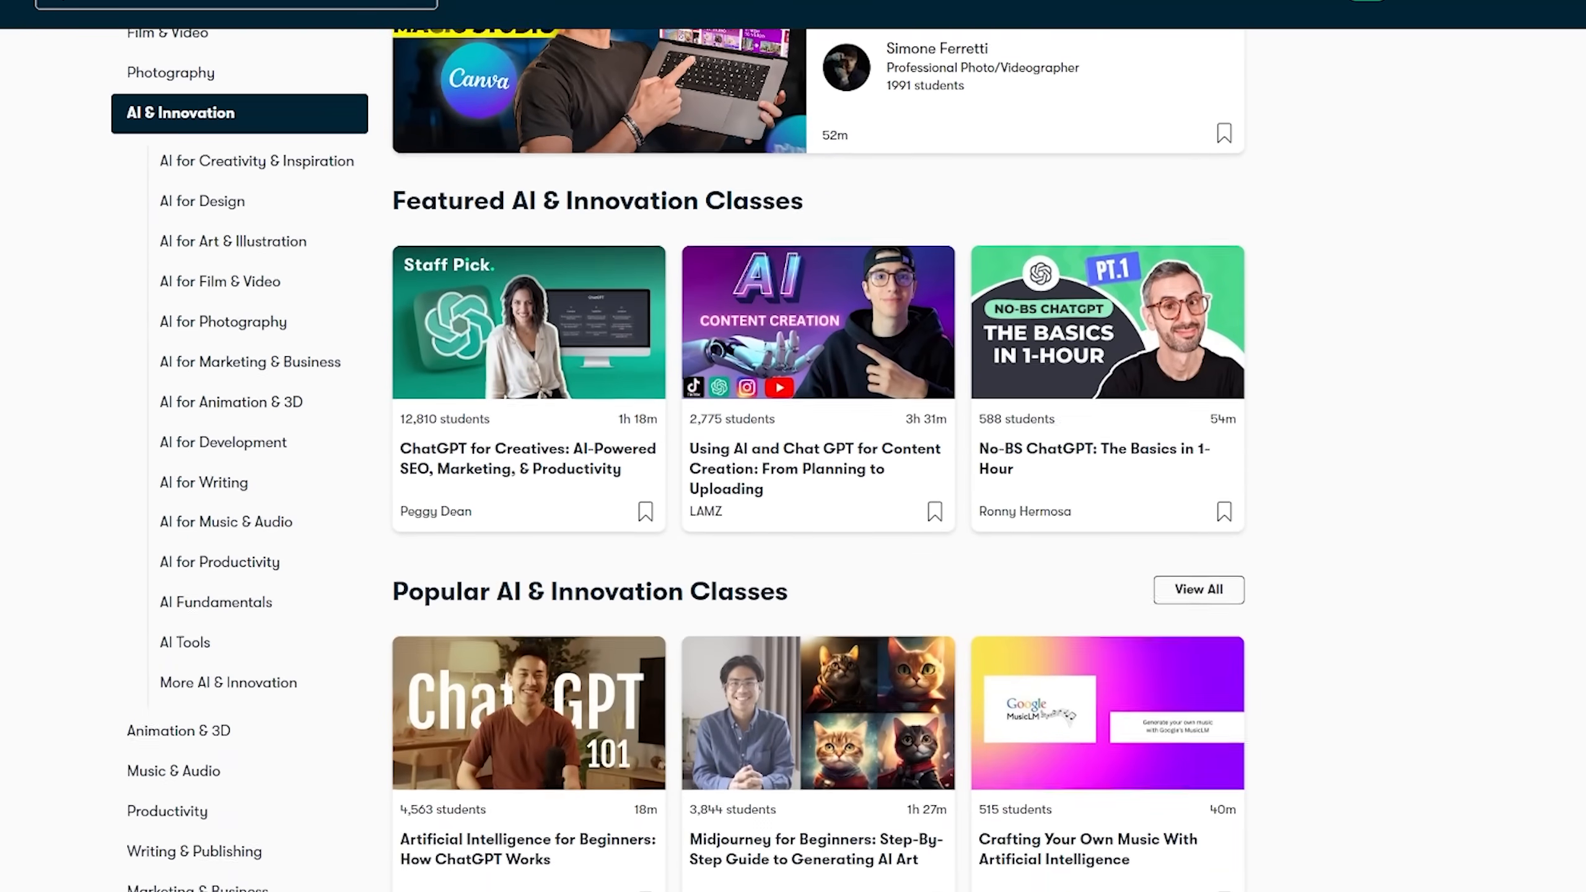
scroll("down", 3)
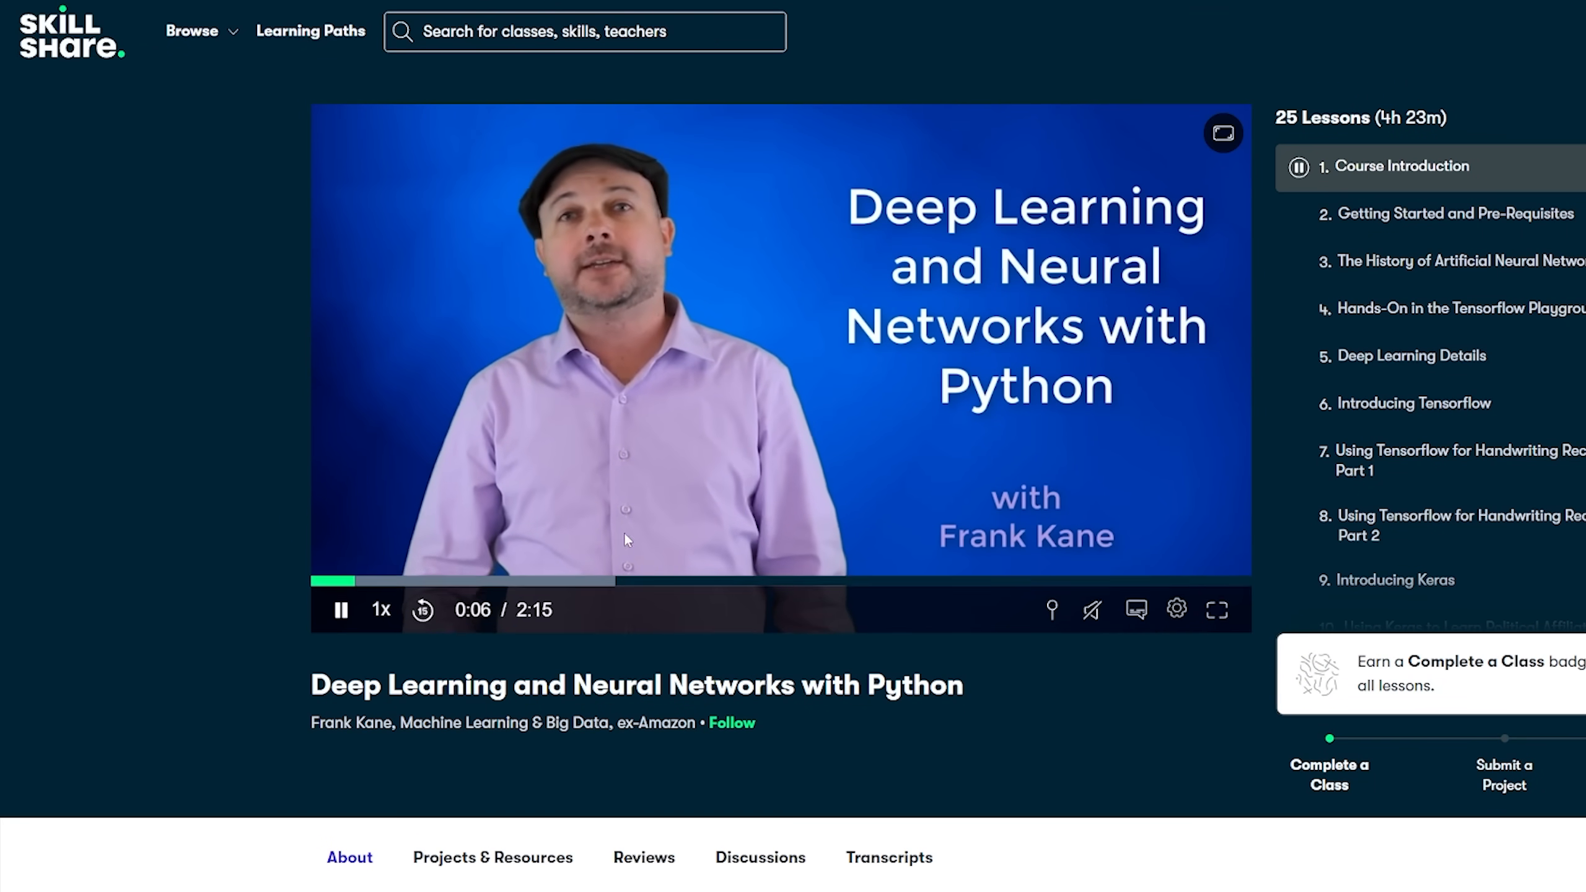
left_click_drag(314, 685, 901, 685)
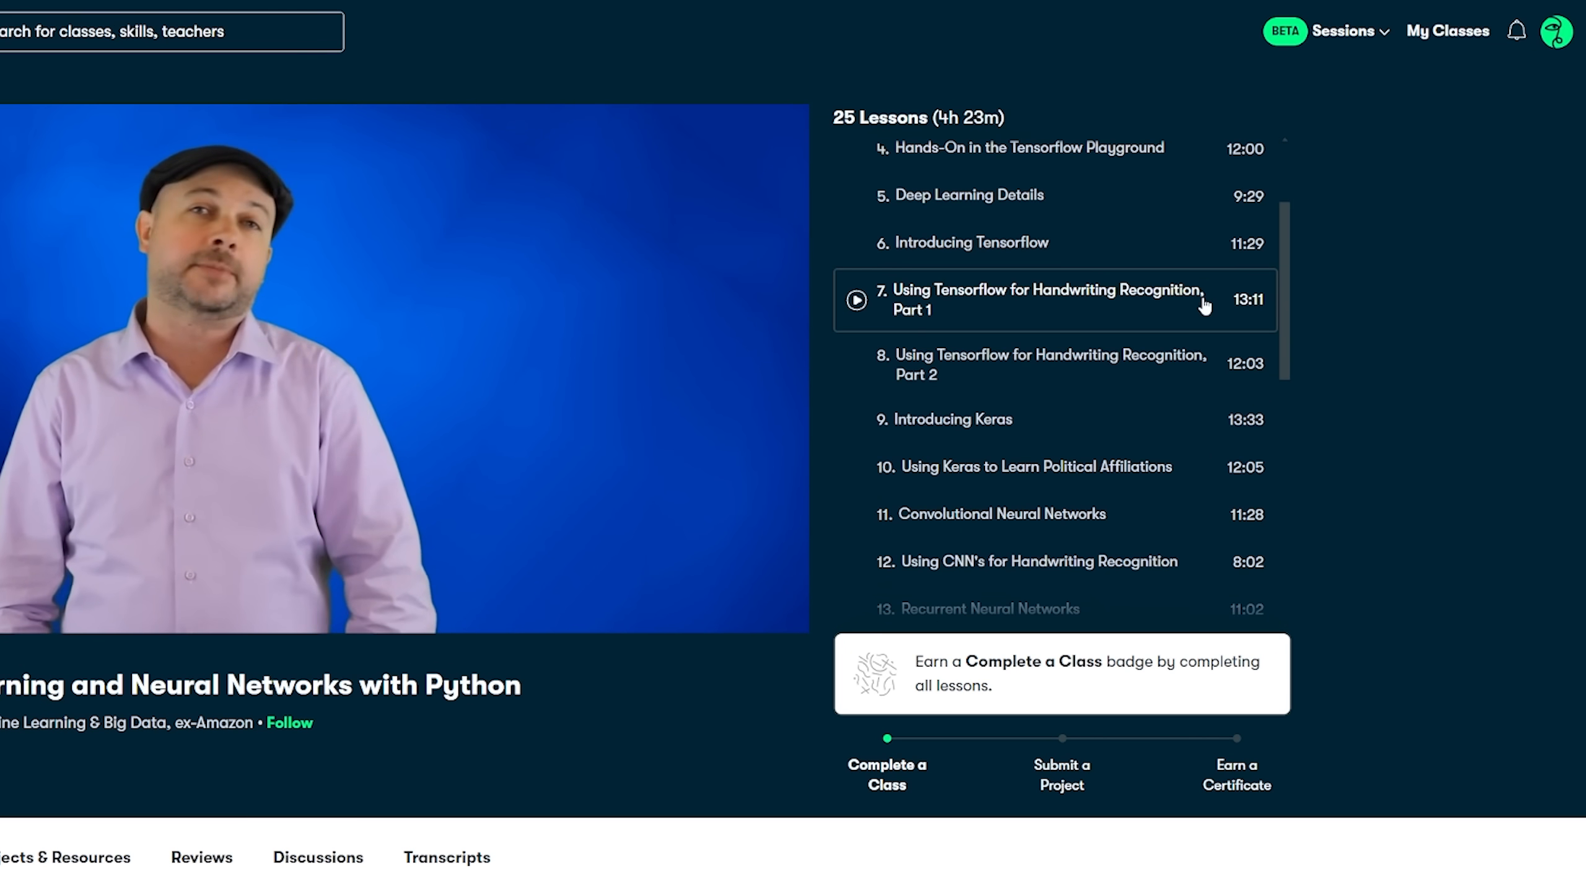
scroll("down", 3)
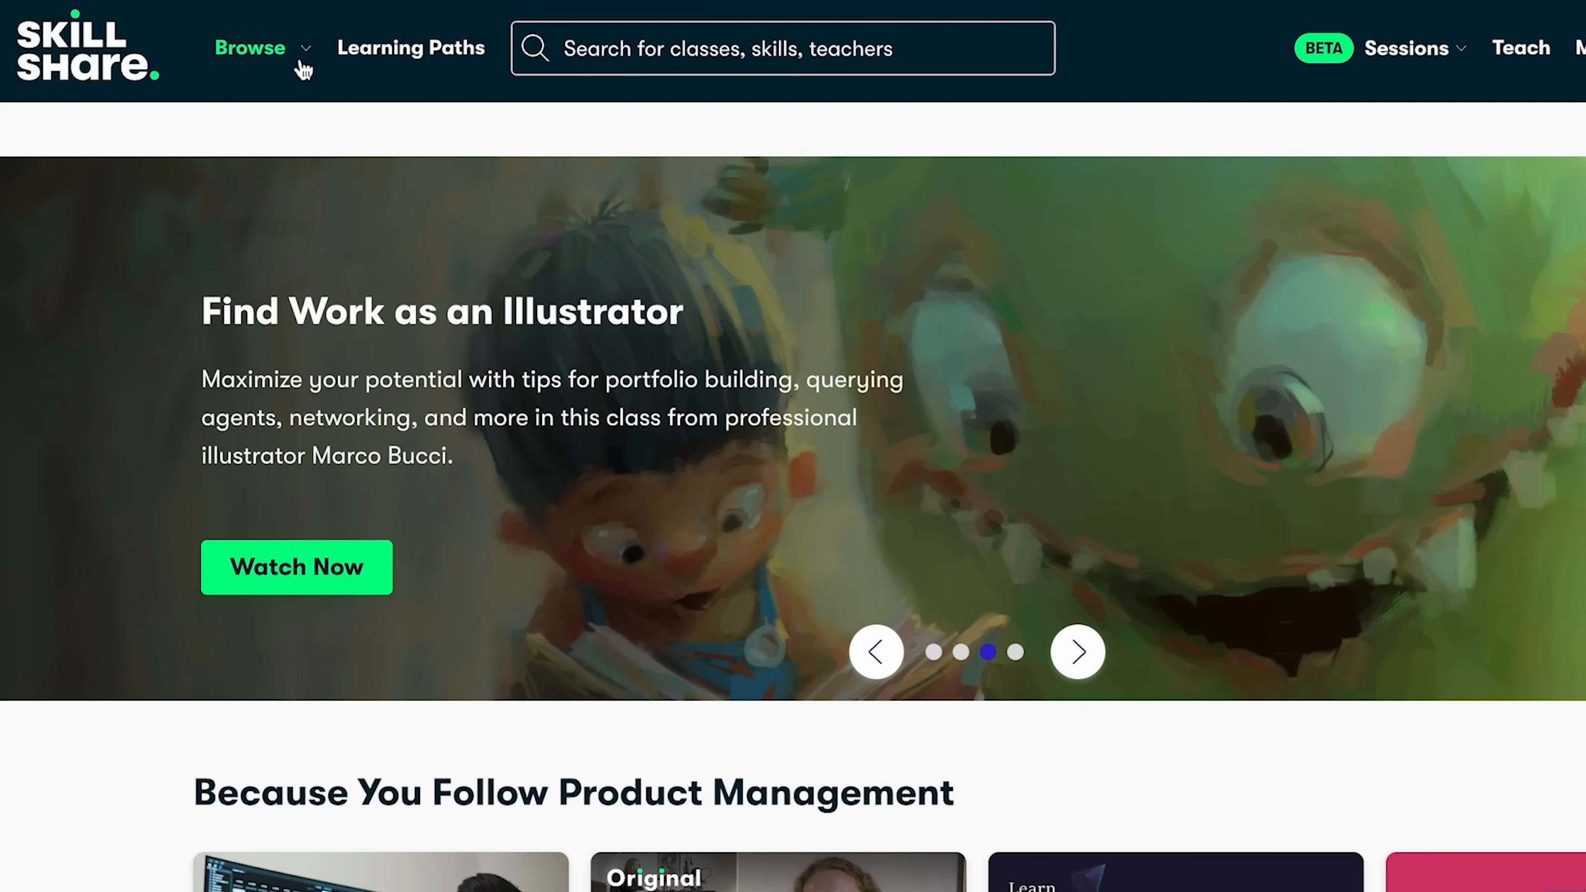
Return to the class category list and move on to the NotebookLM overview page.
left_click(250, 47)
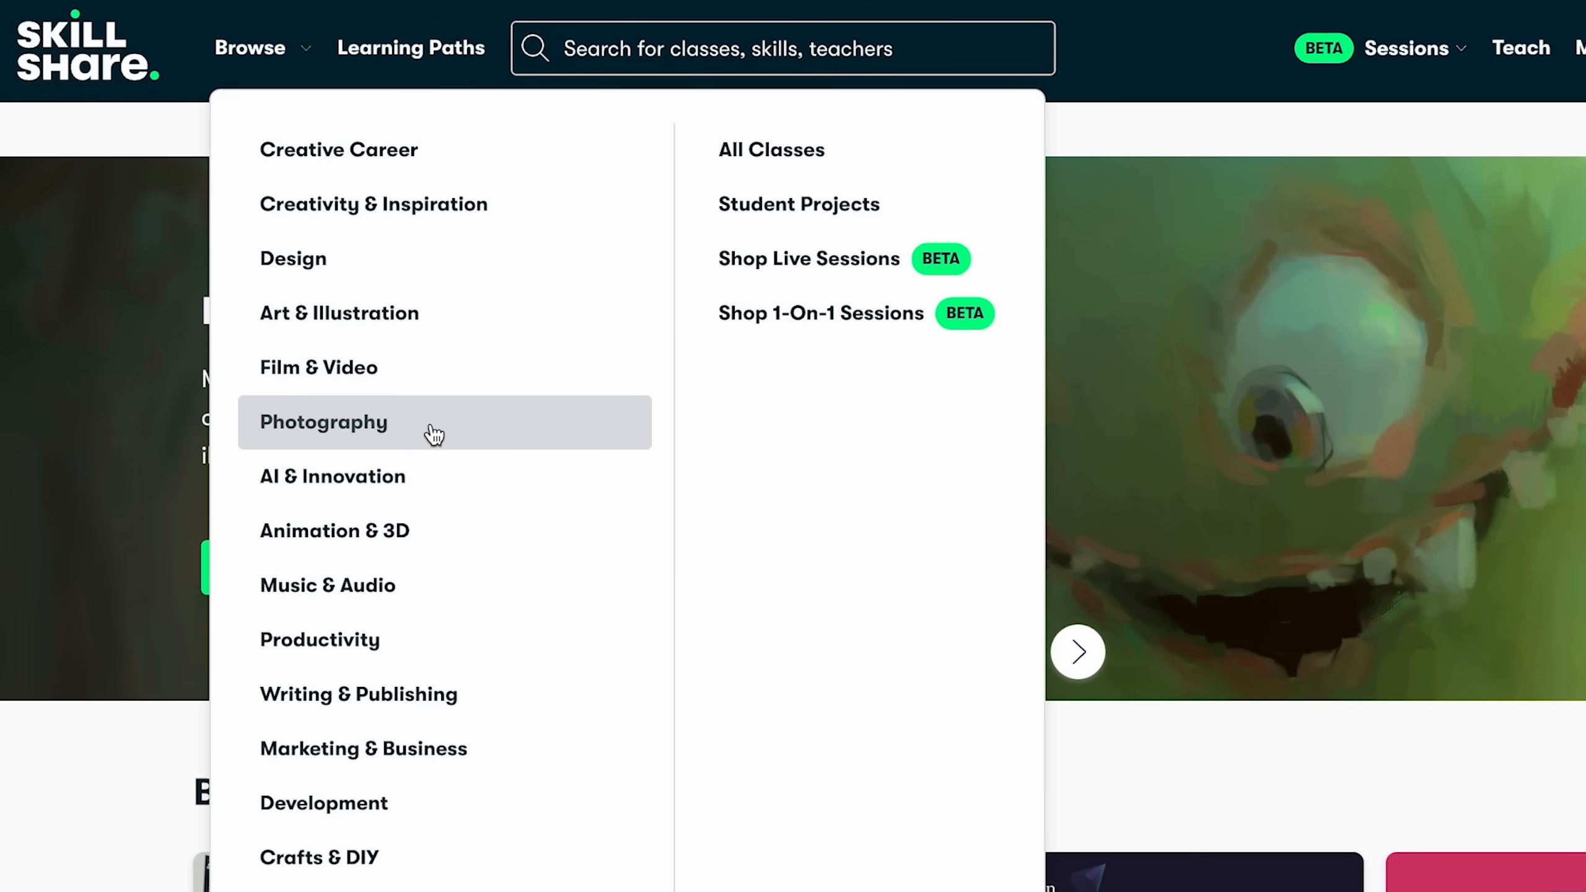
left_click(324, 422)
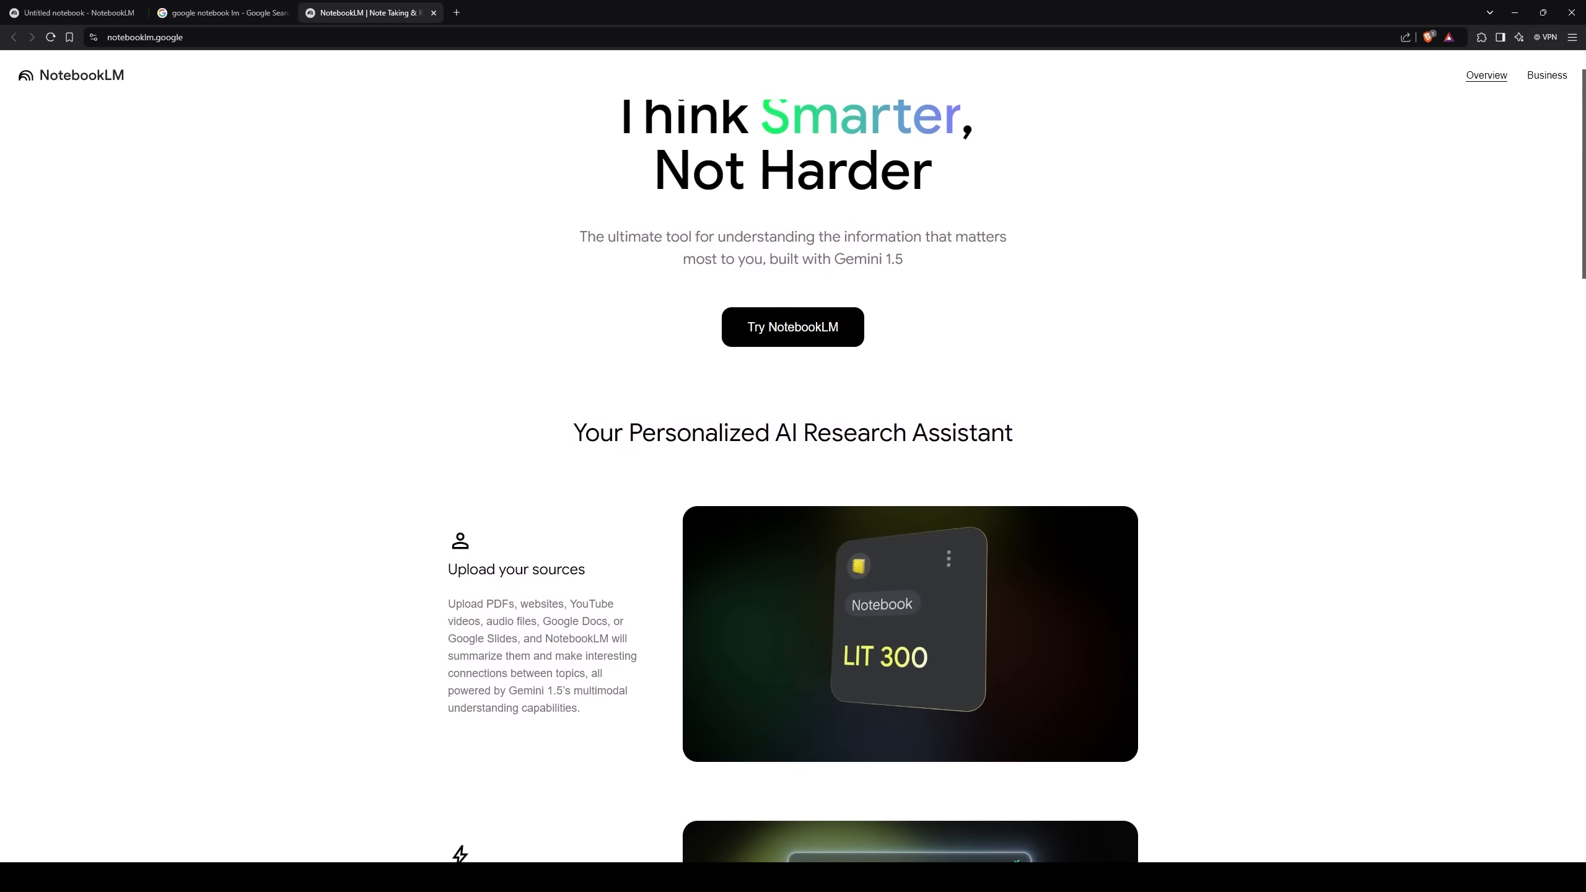
Scroll the NotebookLM overview down to the 'Upload your sources' section.
scroll("down", 3)
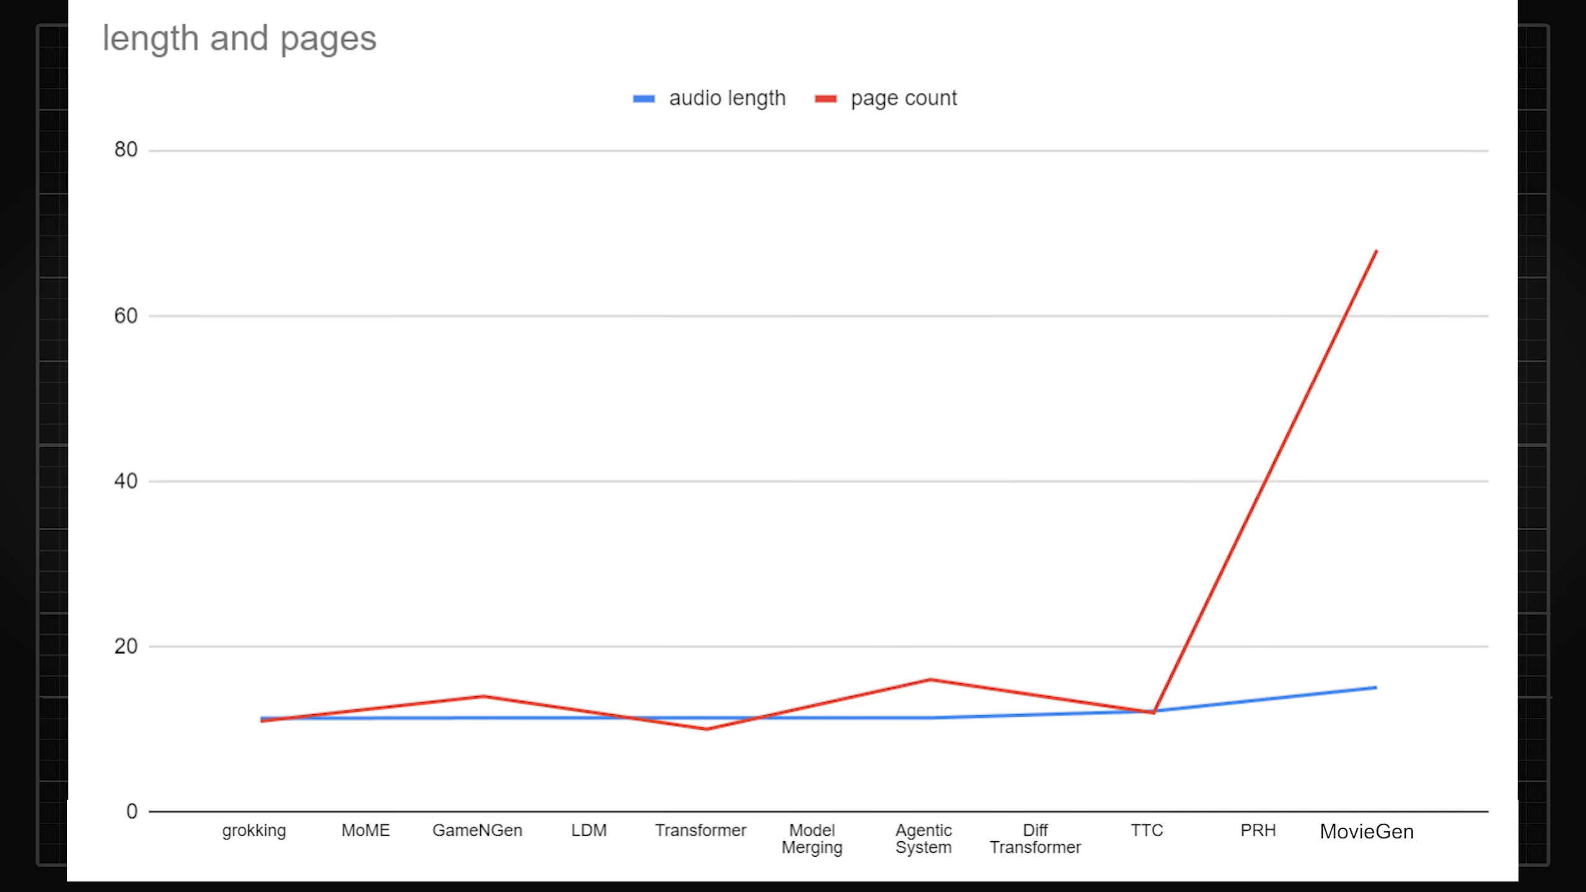
Switch to the chart comparing podcast length with informative and actual page counts.
left_click_drag(926, 284, 875, 136)
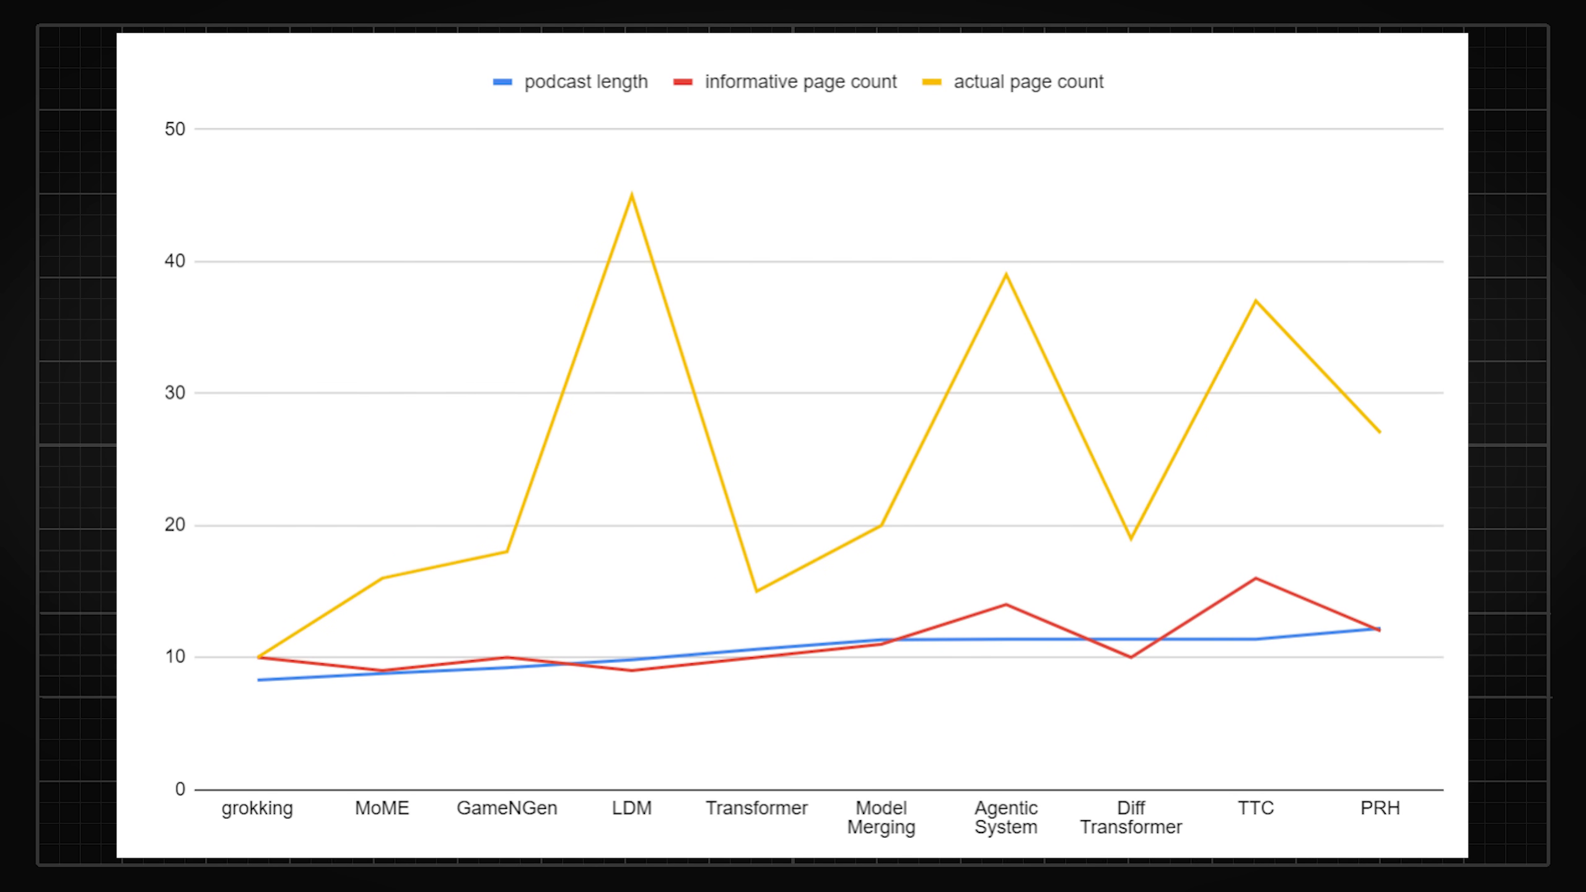
left_click_drag(809, 243, 647, 203)
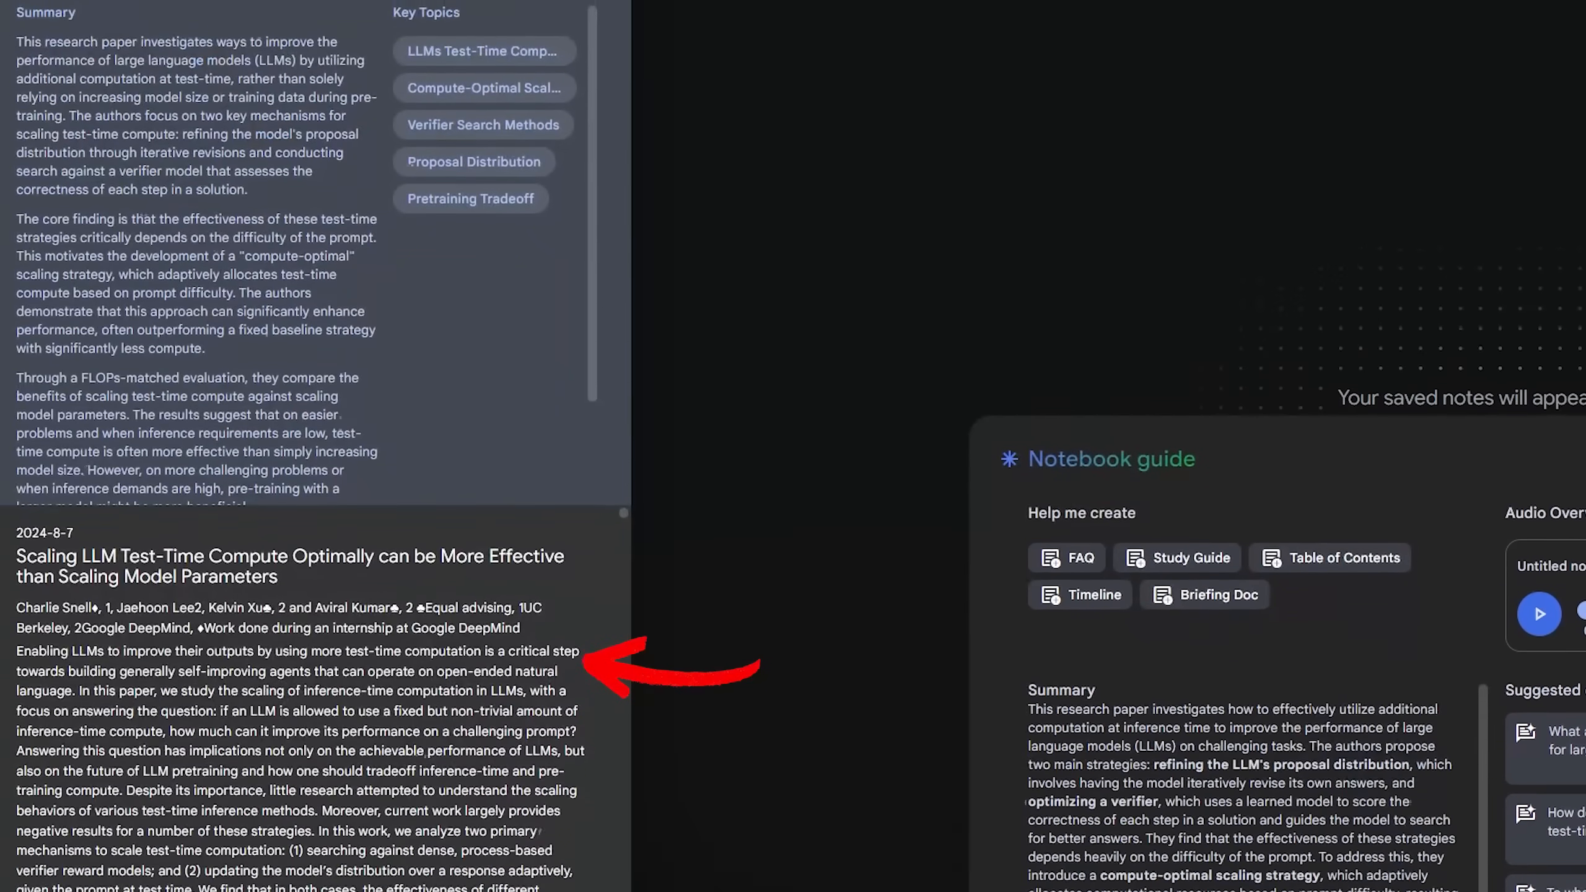
Scroll the notebook guide summary beside the Scaling LLM Test-Time Compute abstract.
scroll("down", 3)
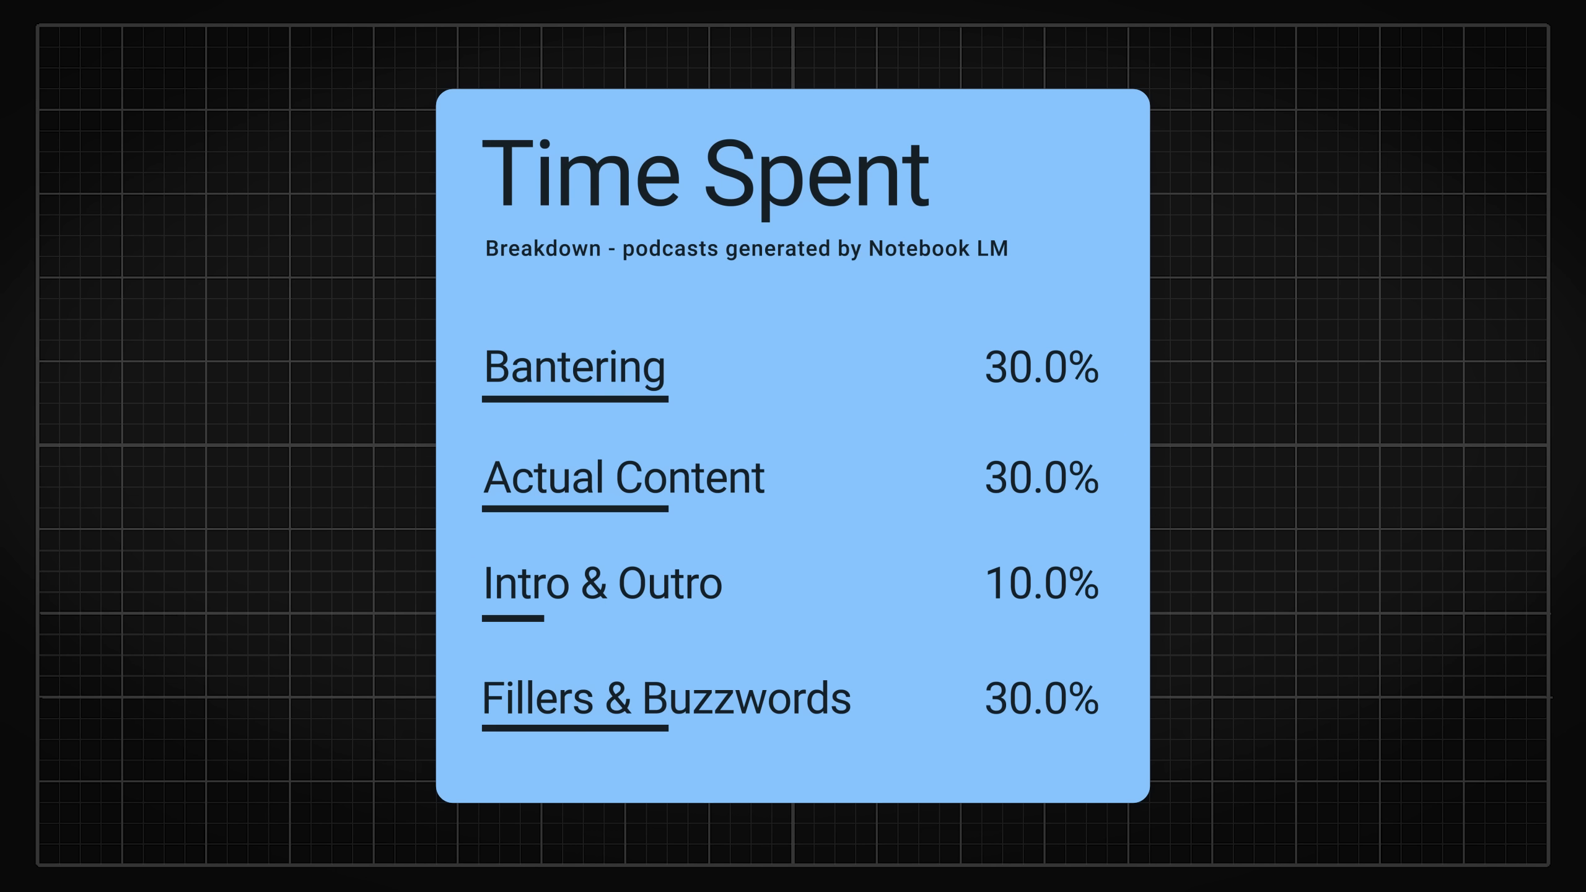
left_click(600, 584)
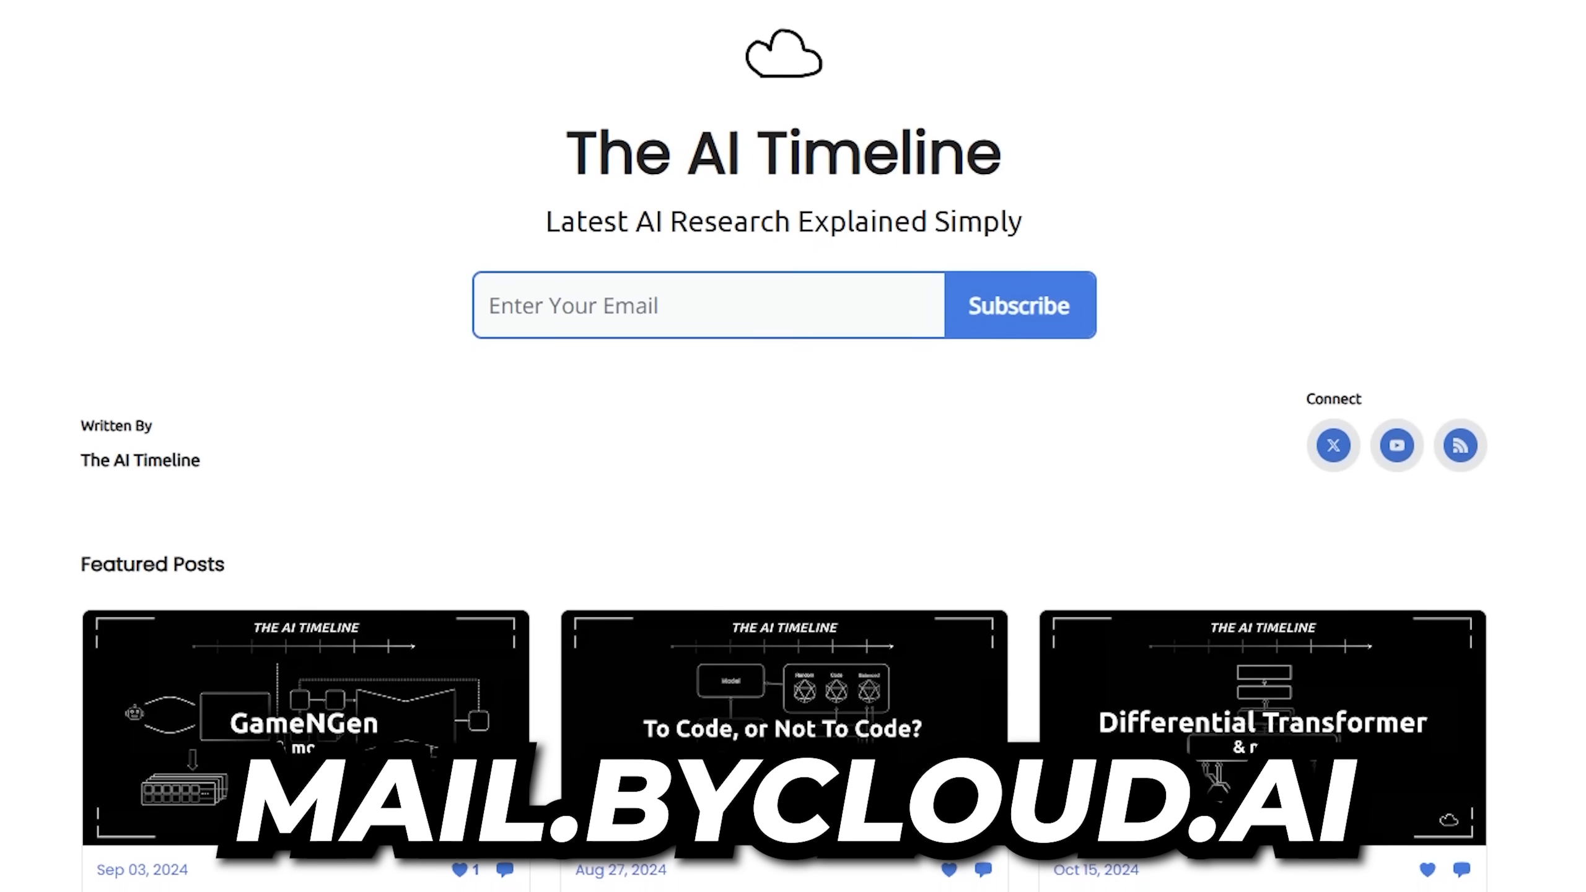
Scroll past the Featured Posts to the Archive with the Nov 3rd research recap.
scroll("down", 3)
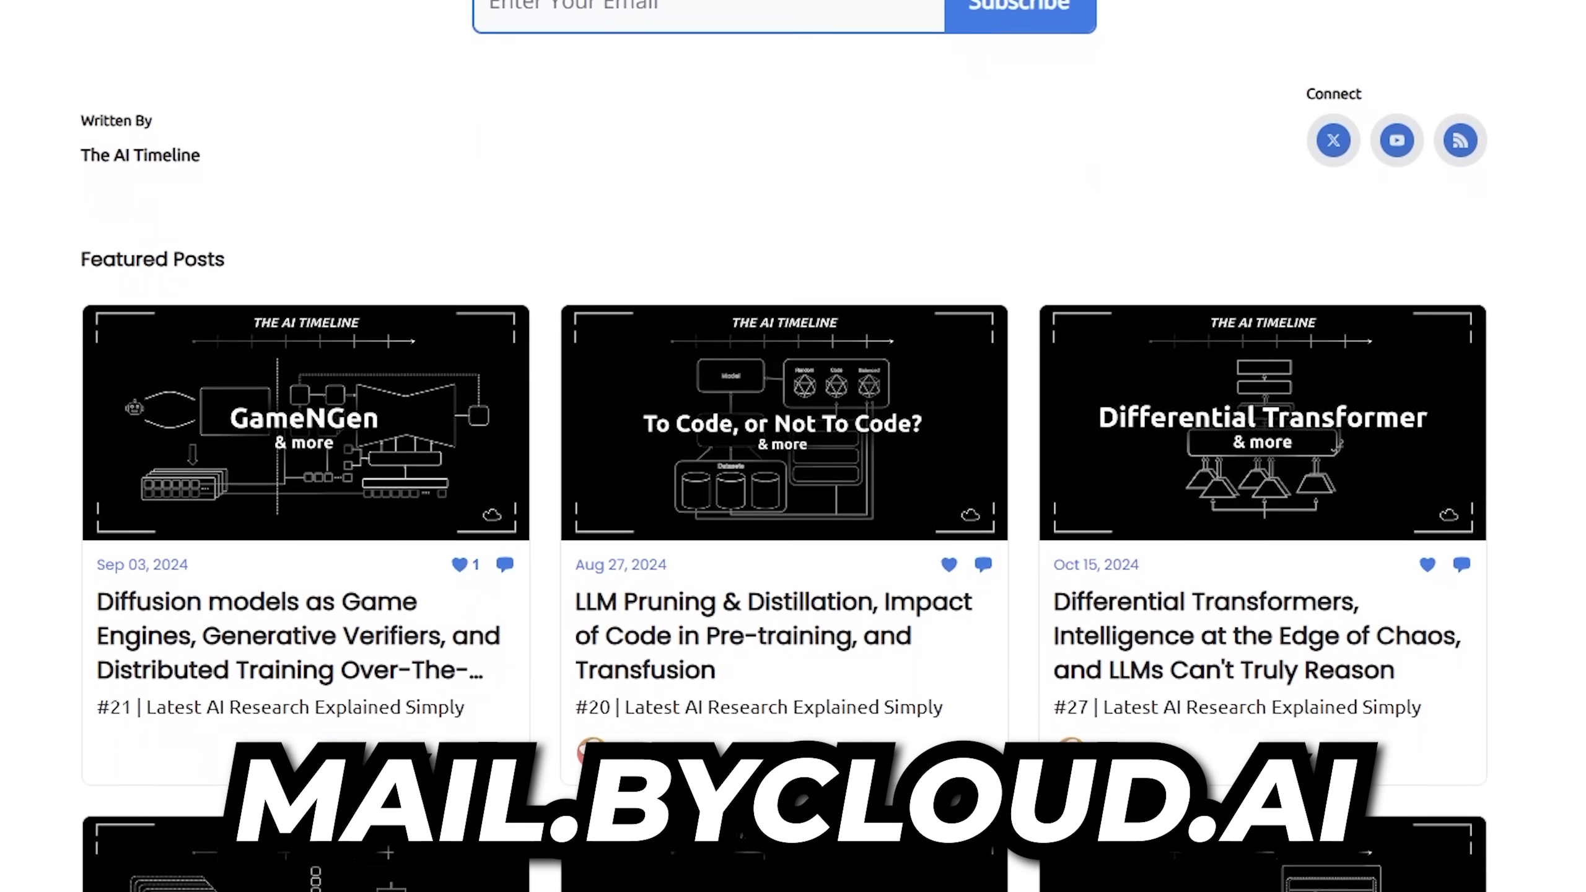
scroll("down", 3)
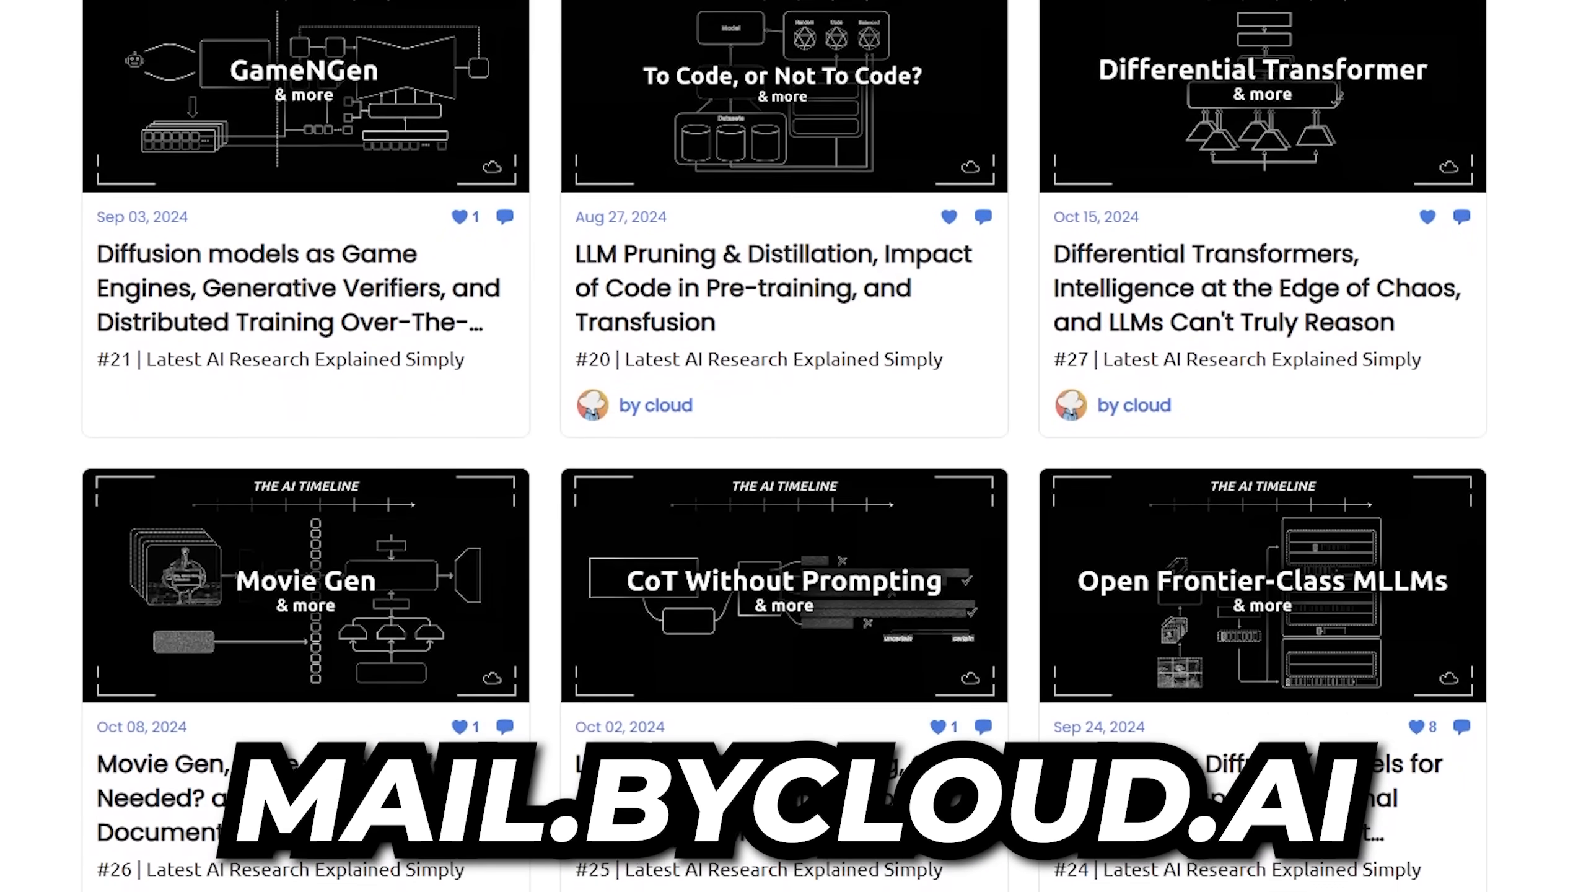
scroll("down", 3)
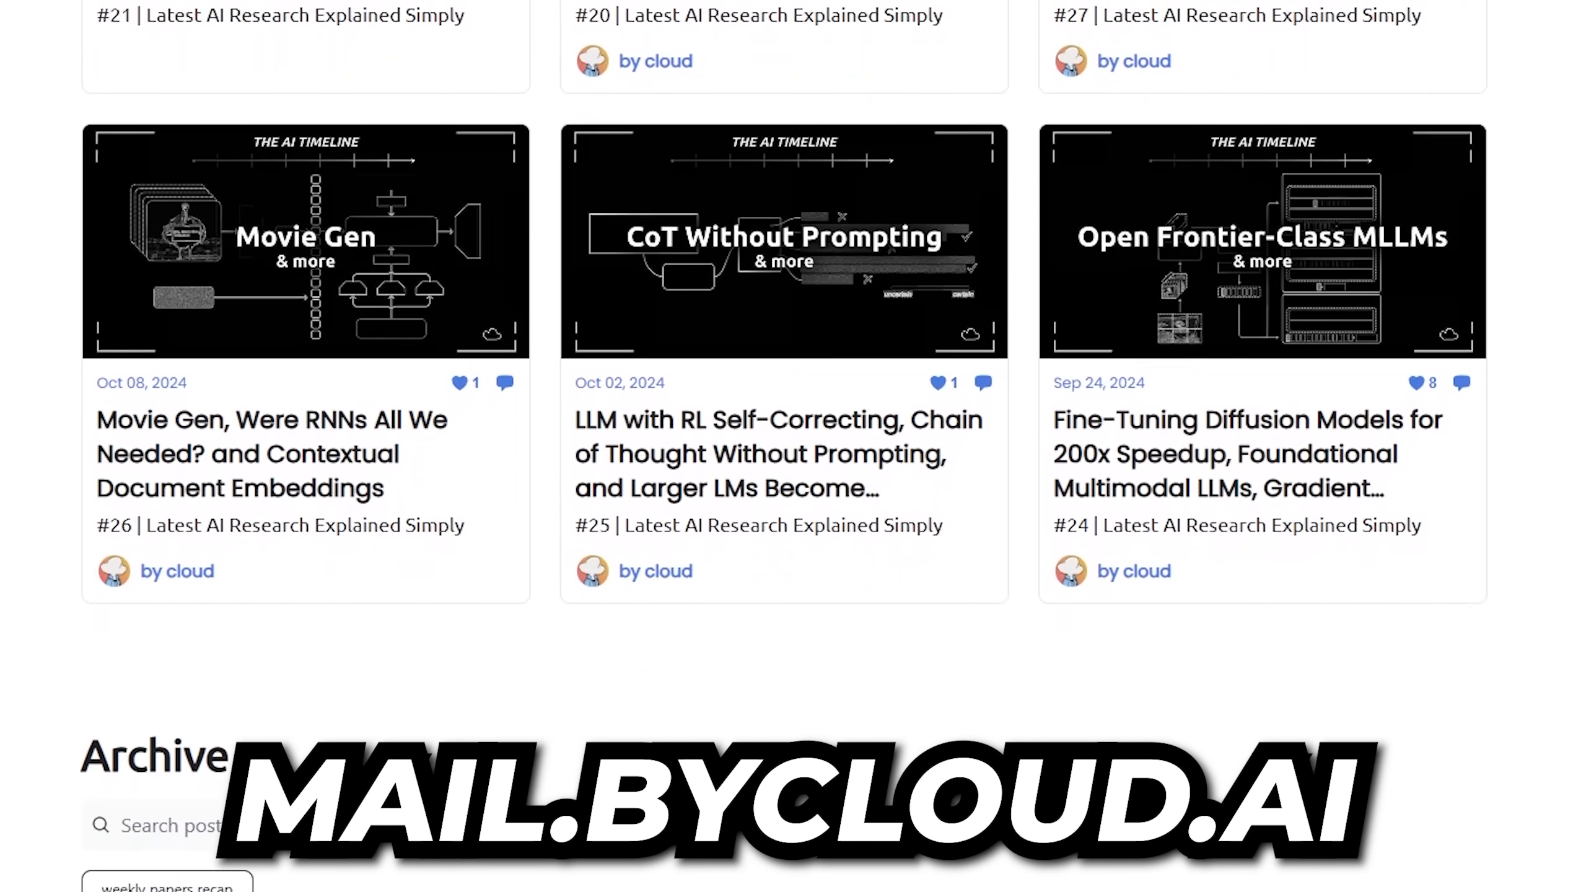
scroll("down", 3)
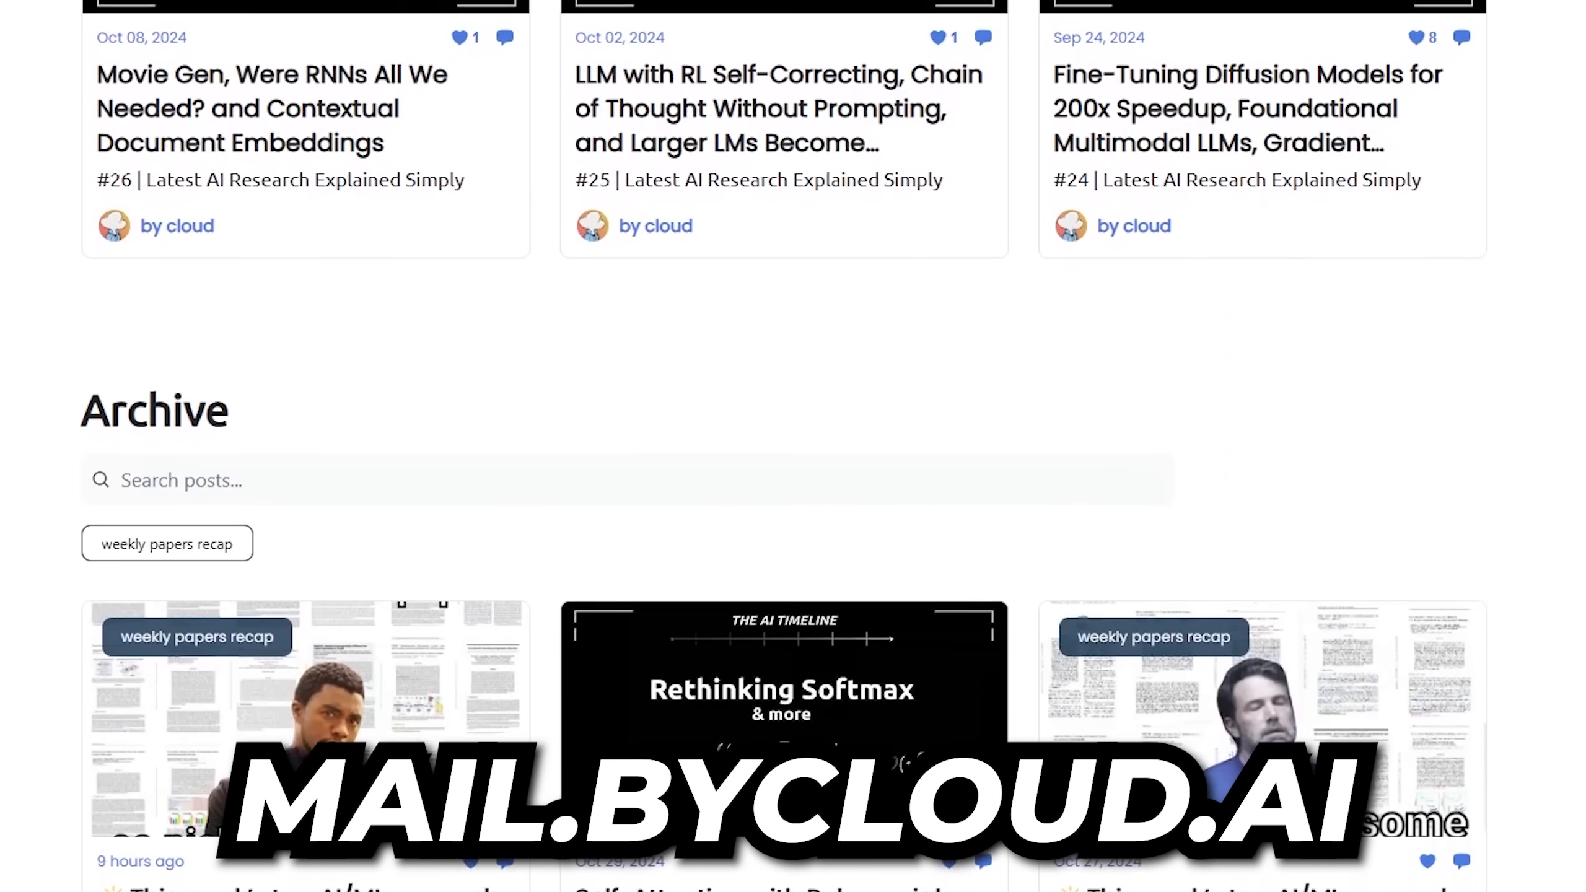
scroll("down", 3)
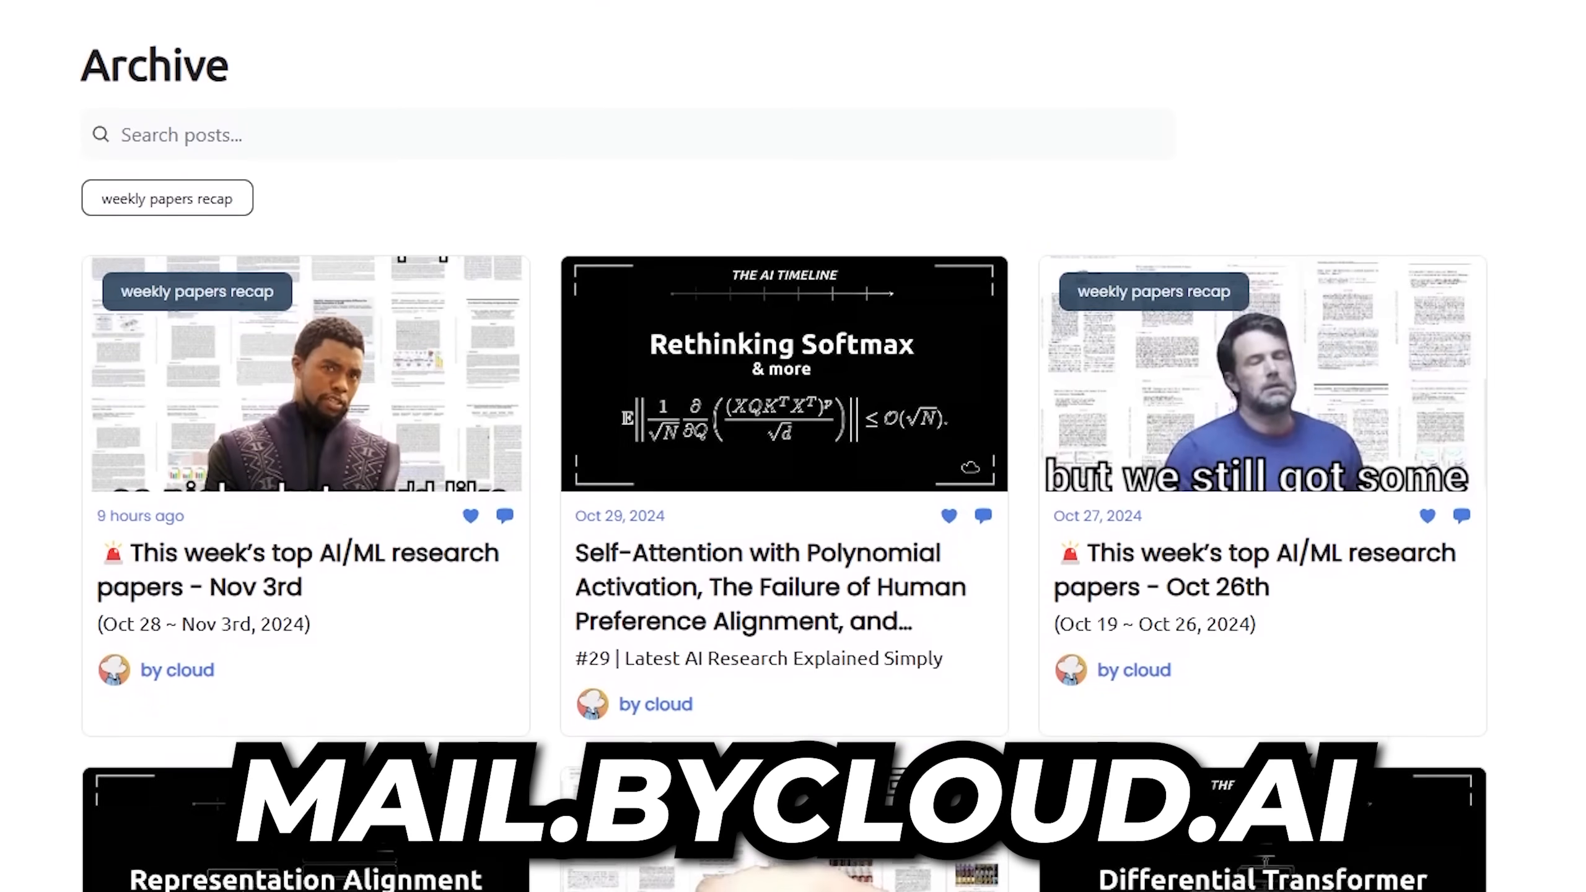